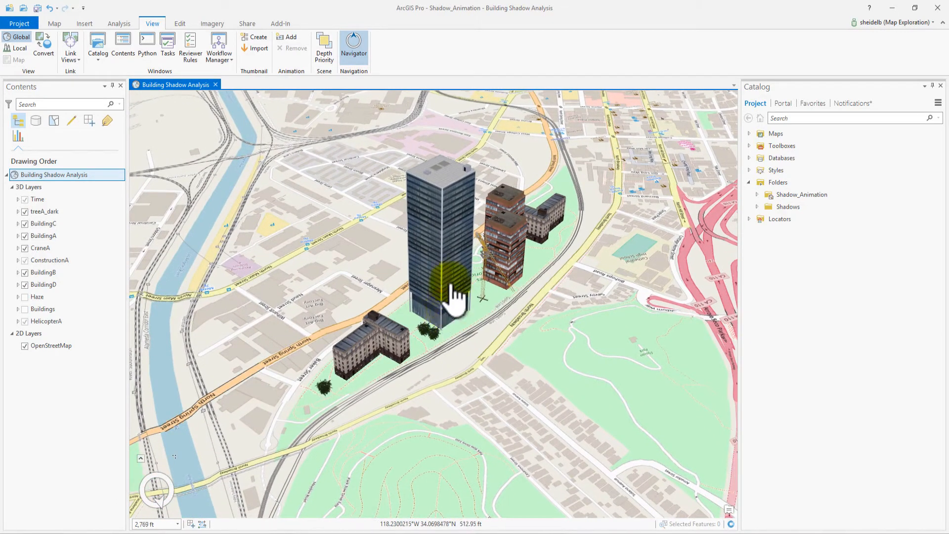
Reframe the scene view around the buildings before adding the animation
left_click_drag(451, 290, 426, 251)
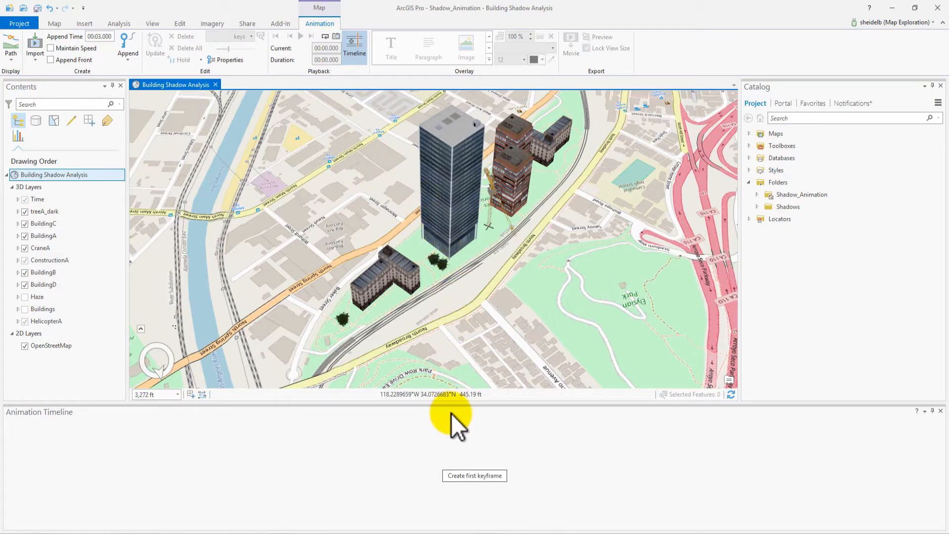
Capture the current view as the first keyframe, then replay the animation from the start
left_click(475, 475)
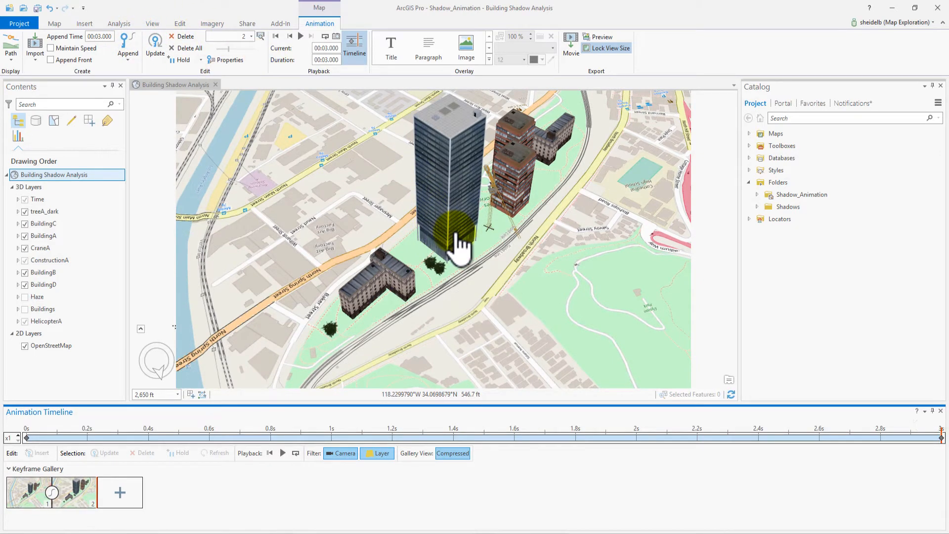
left_click(291, 36)
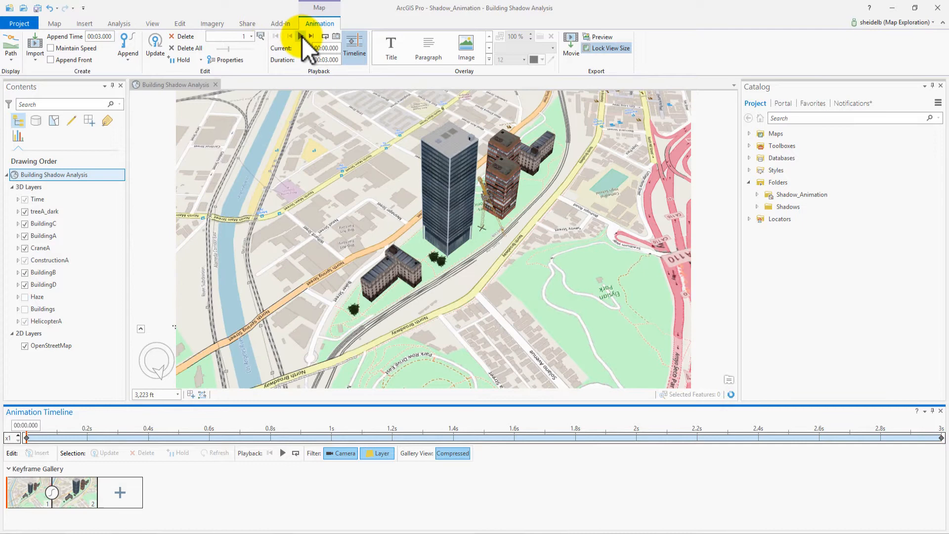
left_click(301, 36)
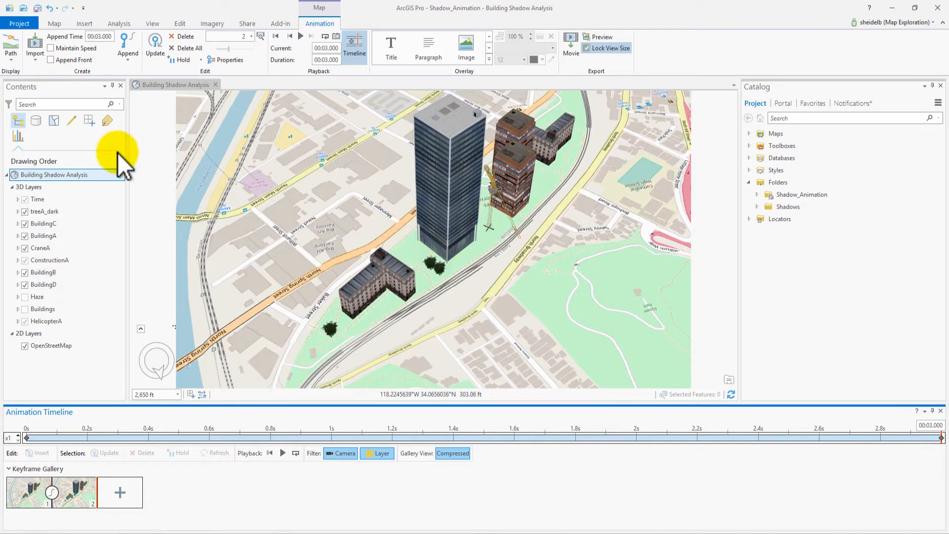
Enable 3D shadows in the Building Shadow Analysis map's illumination properties
right_click(53, 175)
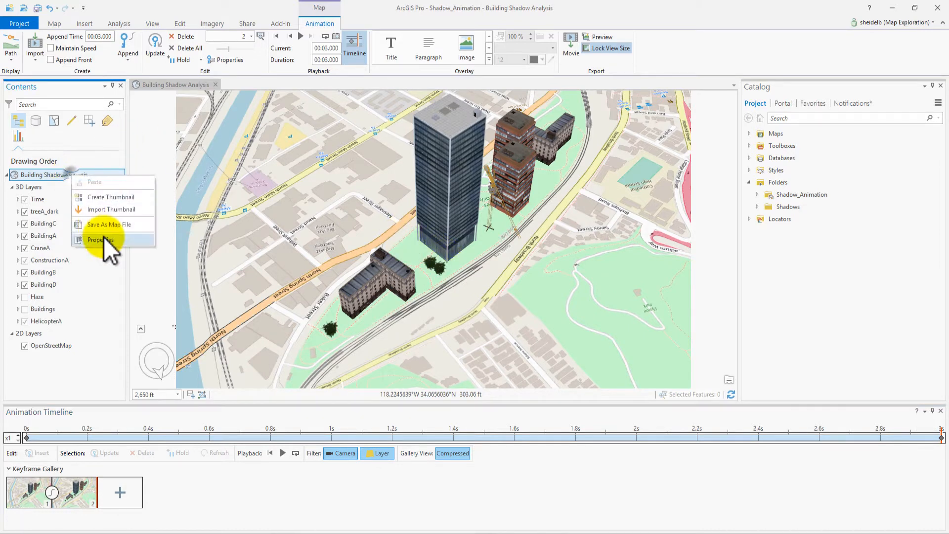
left_click(100, 240)
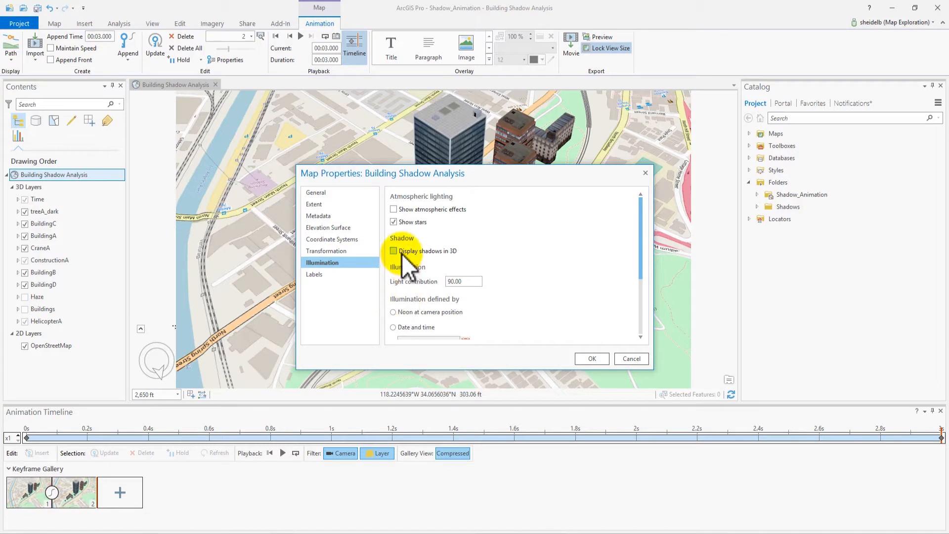
left_click(393, 251)
type("60")
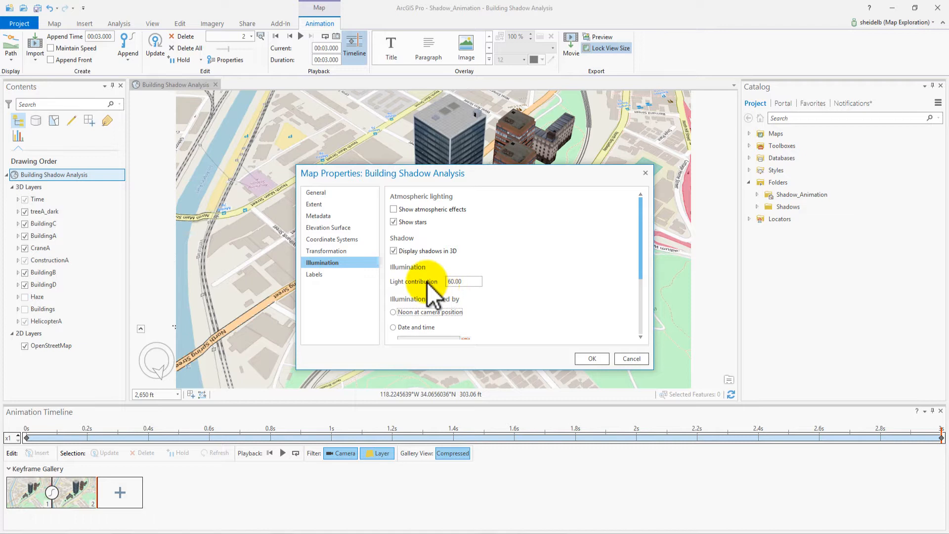
mouse_move(542, 308)
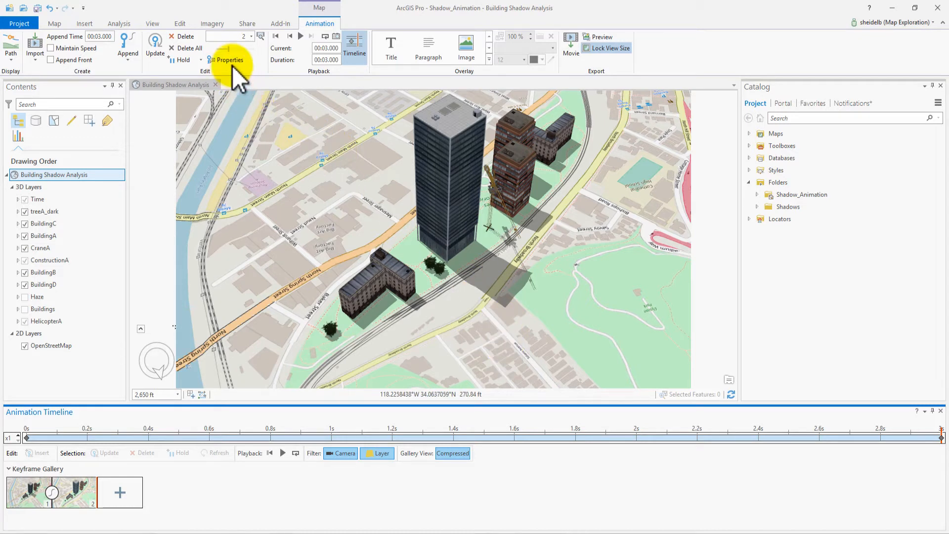
Open keyframe 1's properties and expand its Time settings to set 5:00 AM
left_click(229, 60)
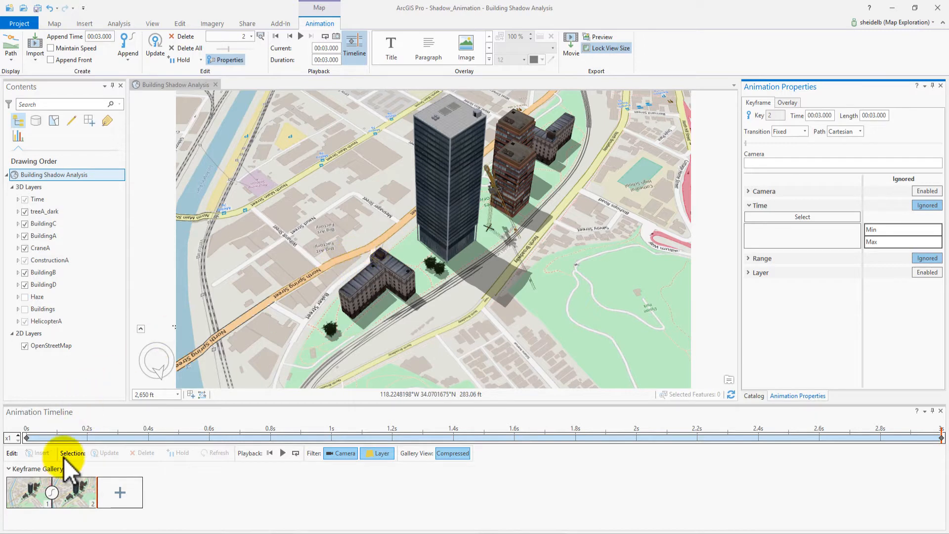
left_click(27, 492)
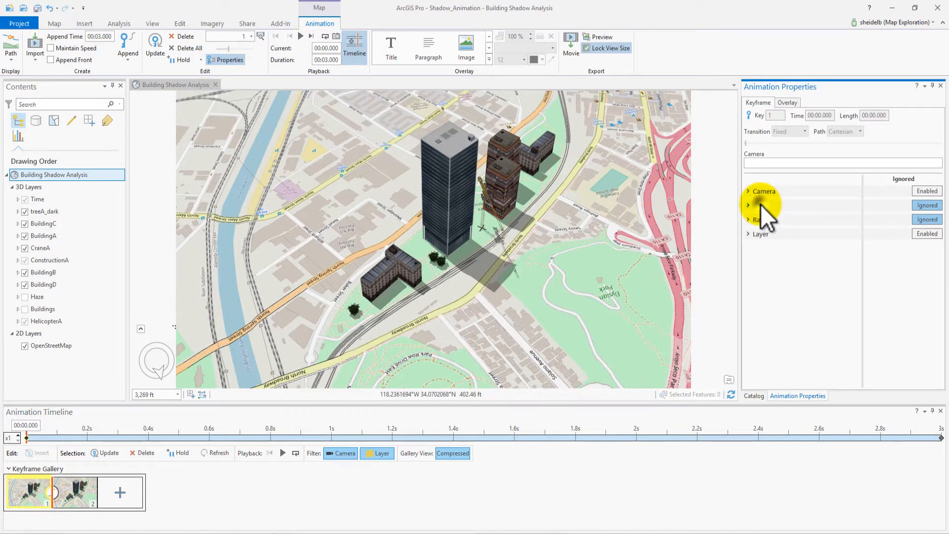
left_click(749, 205)
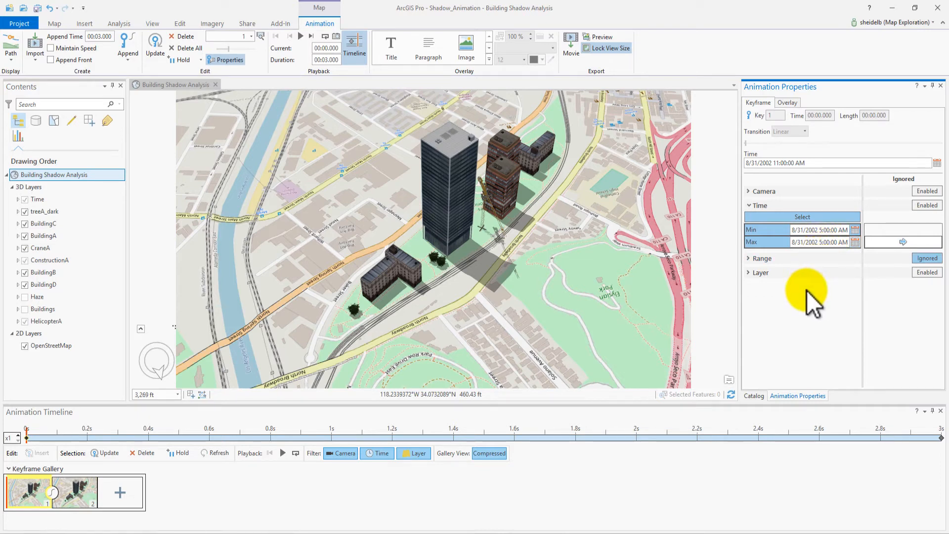
mouse_move(481, 333)
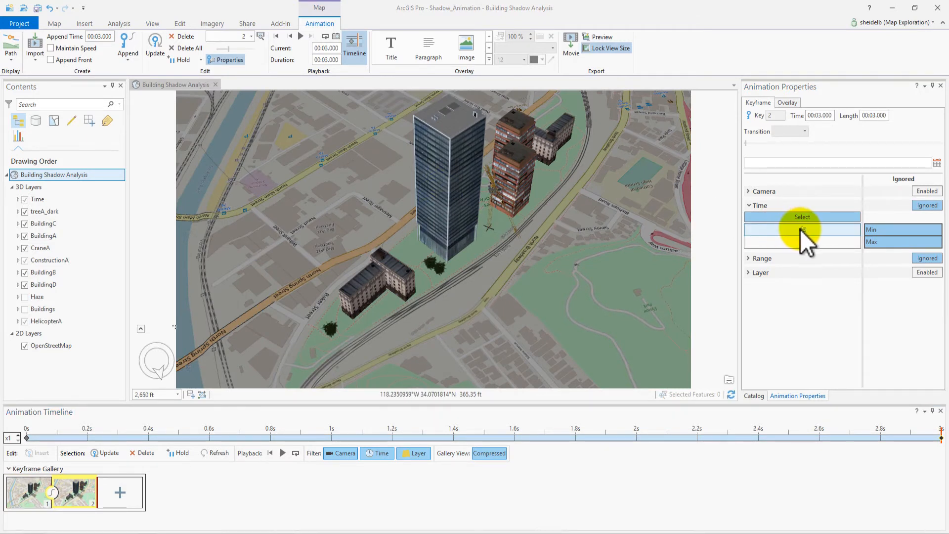
Give keyframe 2 a 9:00 PM time at 00:10.000 and preview the shadow animation
left_click(802, 217)
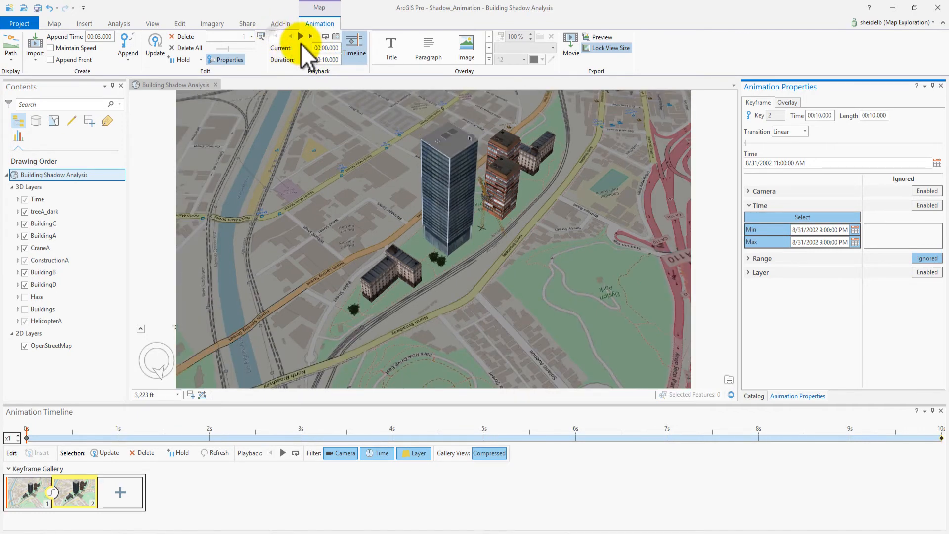
left_click(300, 36)
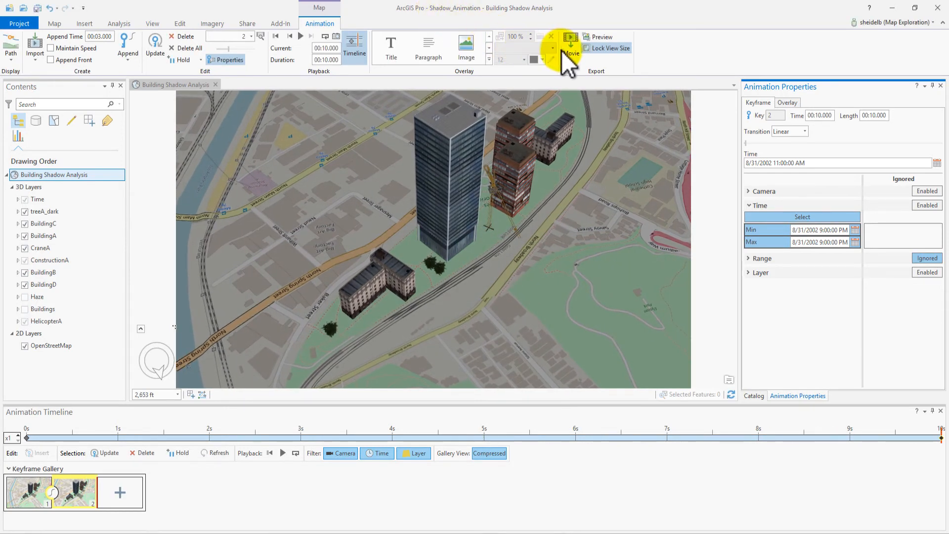
Open the Export Movie pane and browse for the movie's save location
left_click(570, 43)
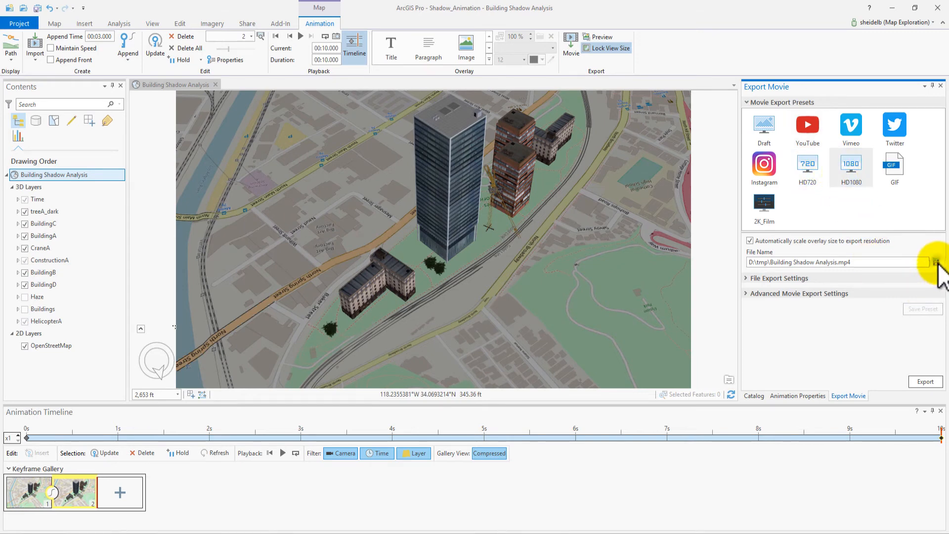
left_click(936, 262)
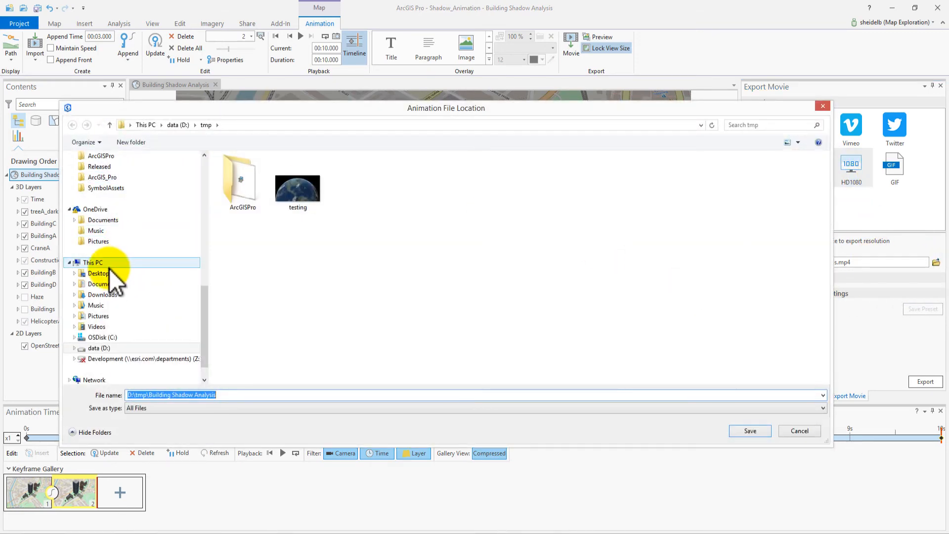